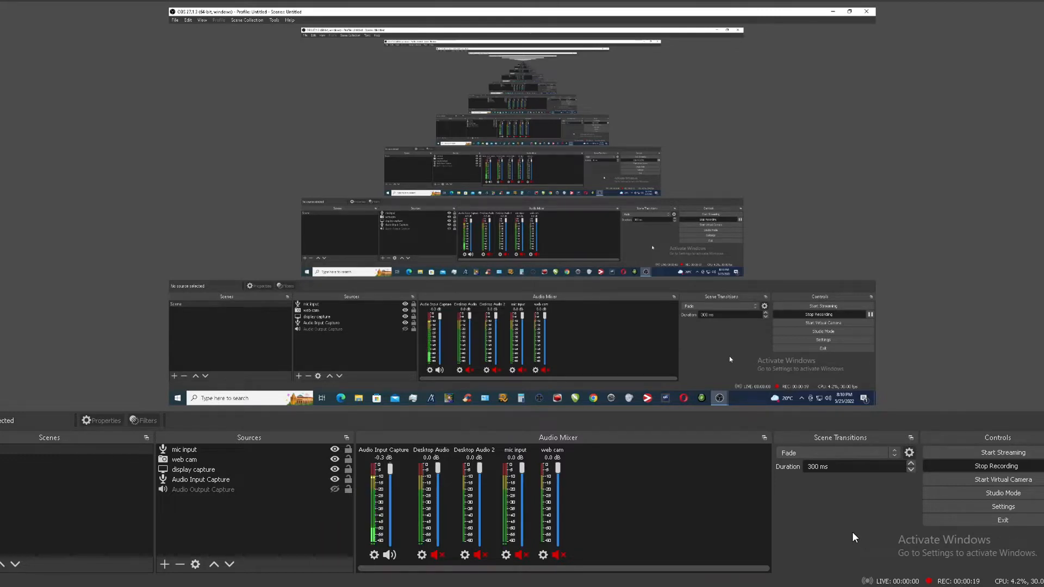
{"action": "mouse_move", "coordinate": [591, 402]}
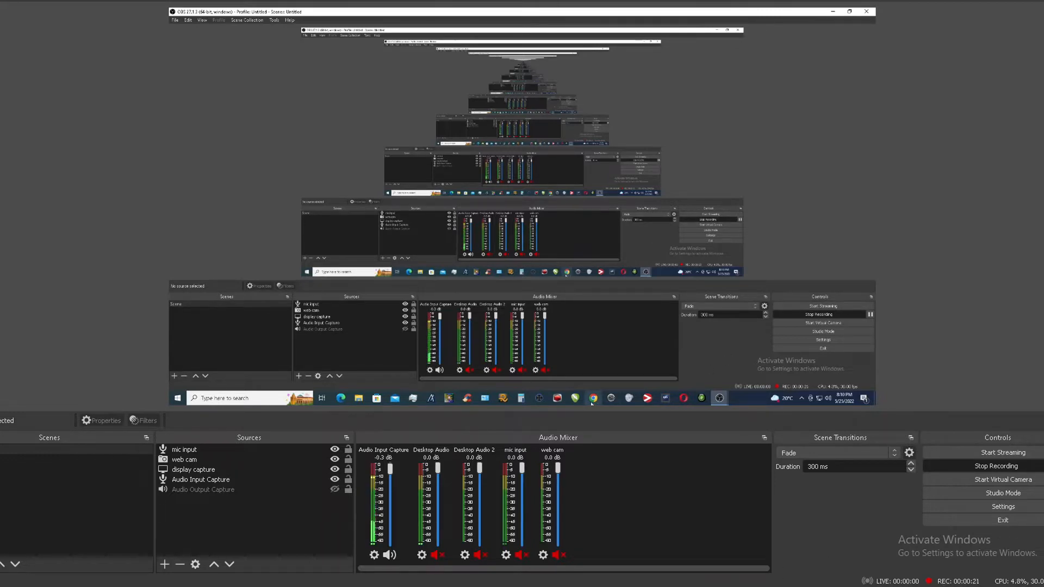
Step: Bring the mixer page forward and scroll the channel strips to the Line In L/R faders at 0.0 dB
{"action": "left_click", "coordinate": [592, 398]}
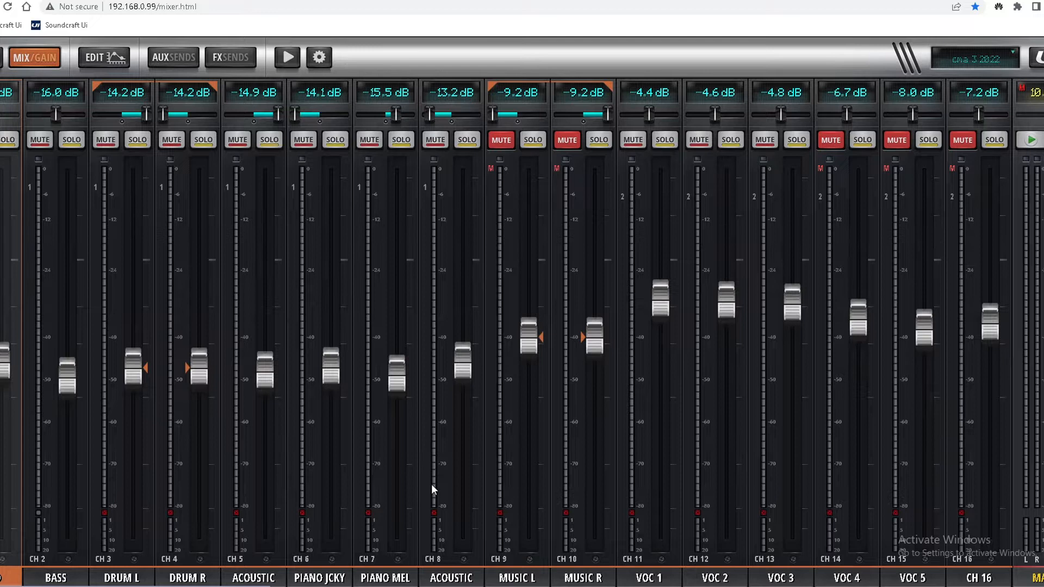
{"action": "mouse_move", "coordinate": [419, 467]}
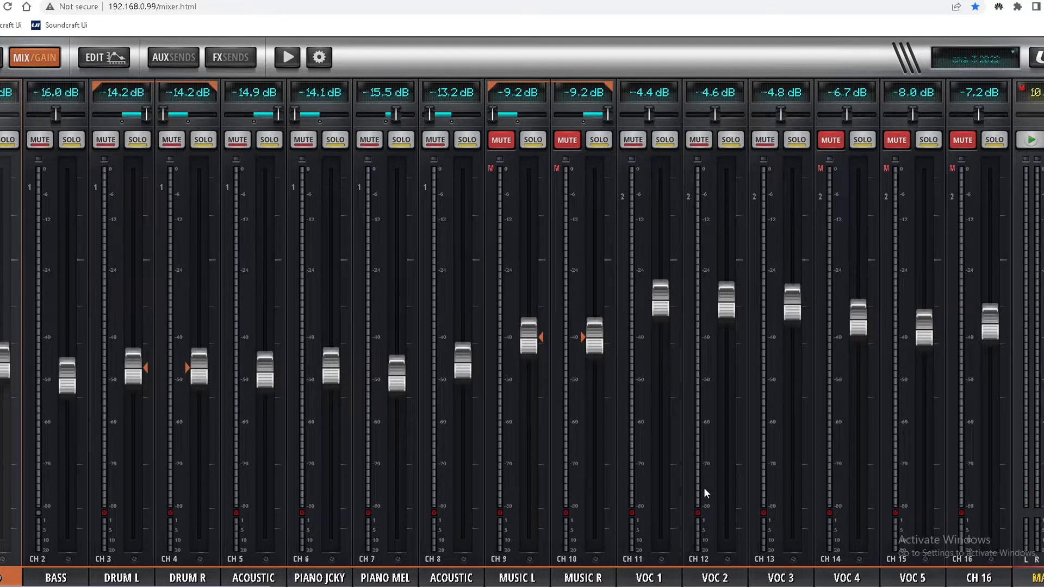
{"action": "scroll", "scroll_direction": "right", "scroll_amount": 3}
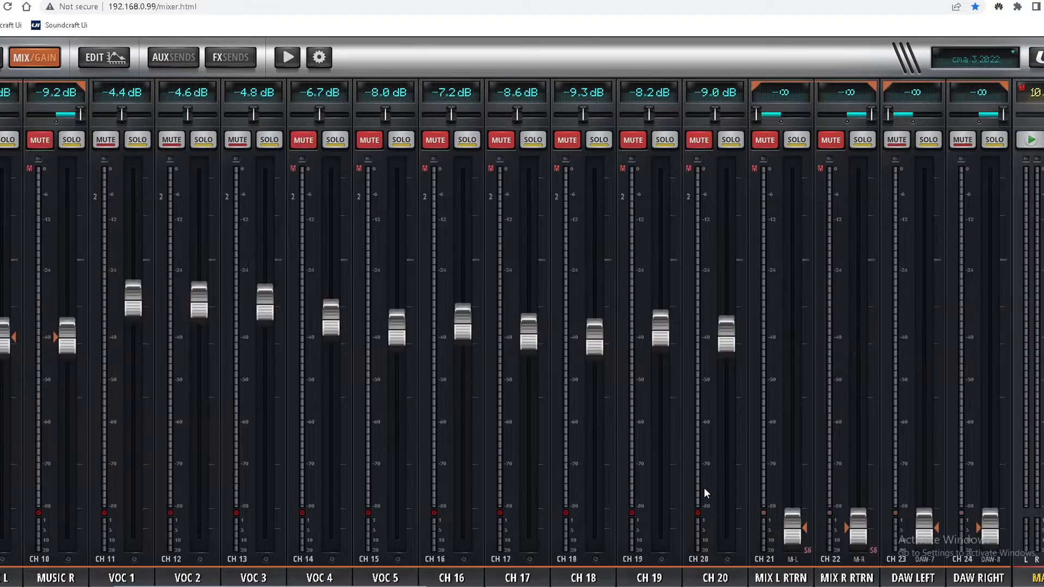
{"action": "scroll", "scroll_direction": "right", "scroll_amount": 3}
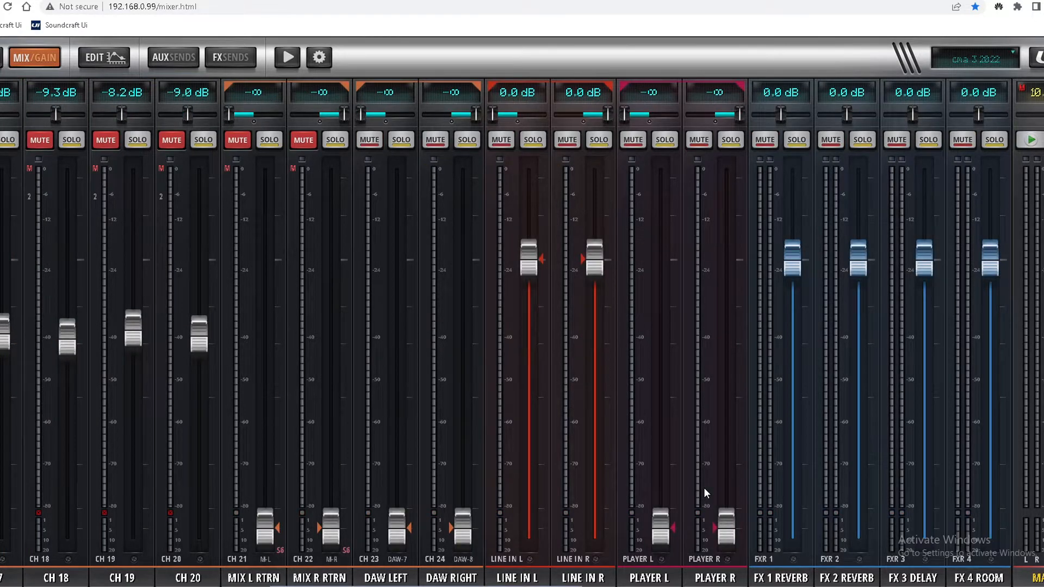
{"action": "mouse_move", "coordinate": [526, 276]}
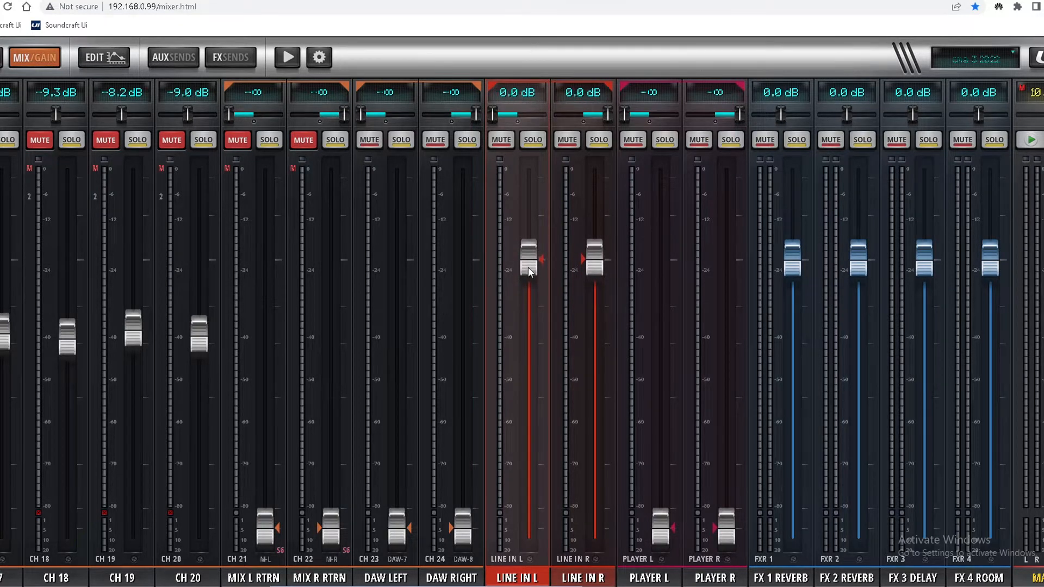
{"action": "mouse_move", "coordinate": [556, 316]}
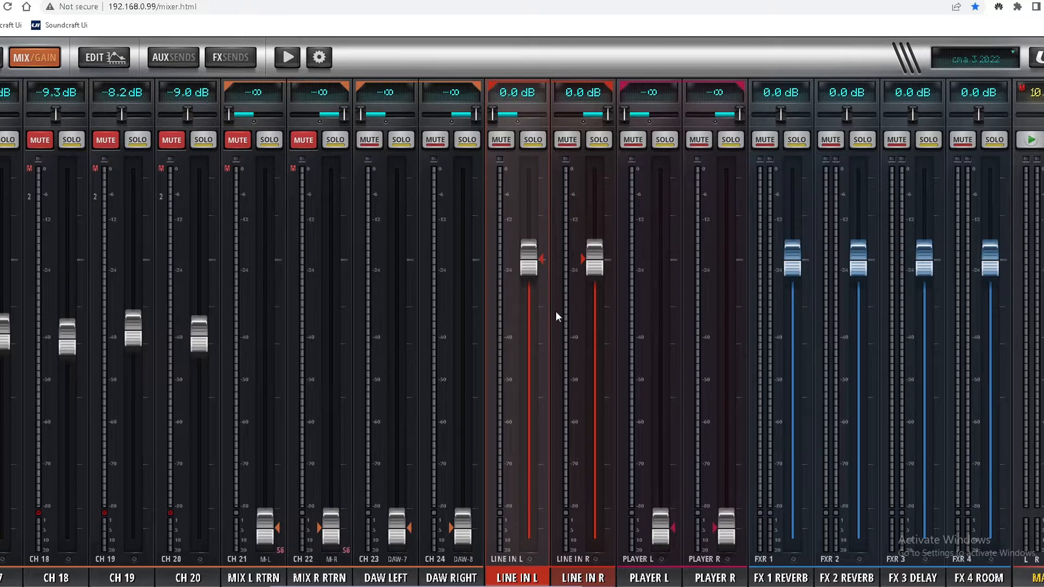
{"action": "mouse_move", "coordinate": [551, 309]}
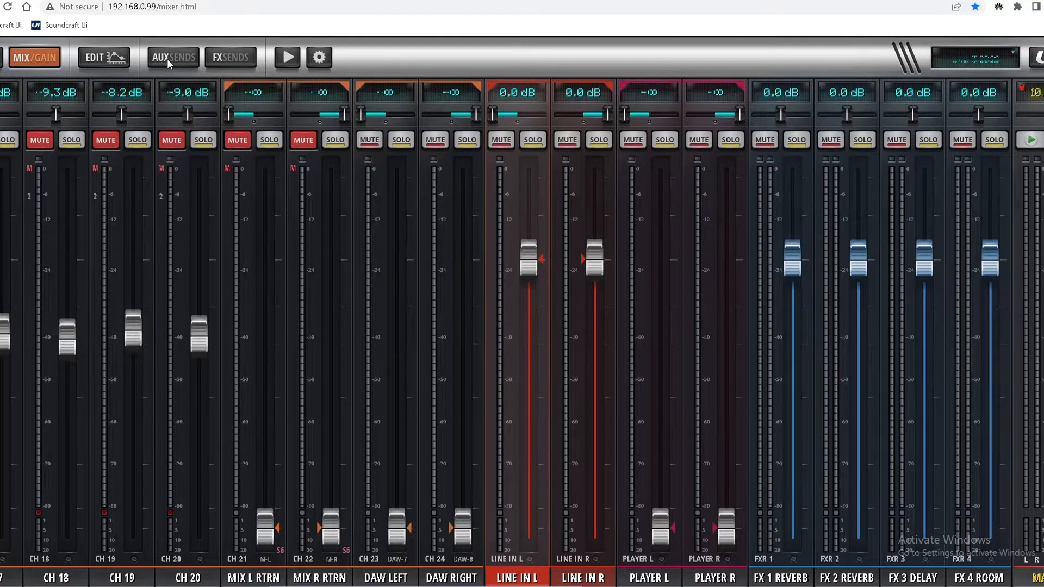
Step: Switch to the aux sends page for AUX 1, with Line In L/R sends and master at 0.0 dB
{"action": "left_click", "coordinate": [172, 57]}
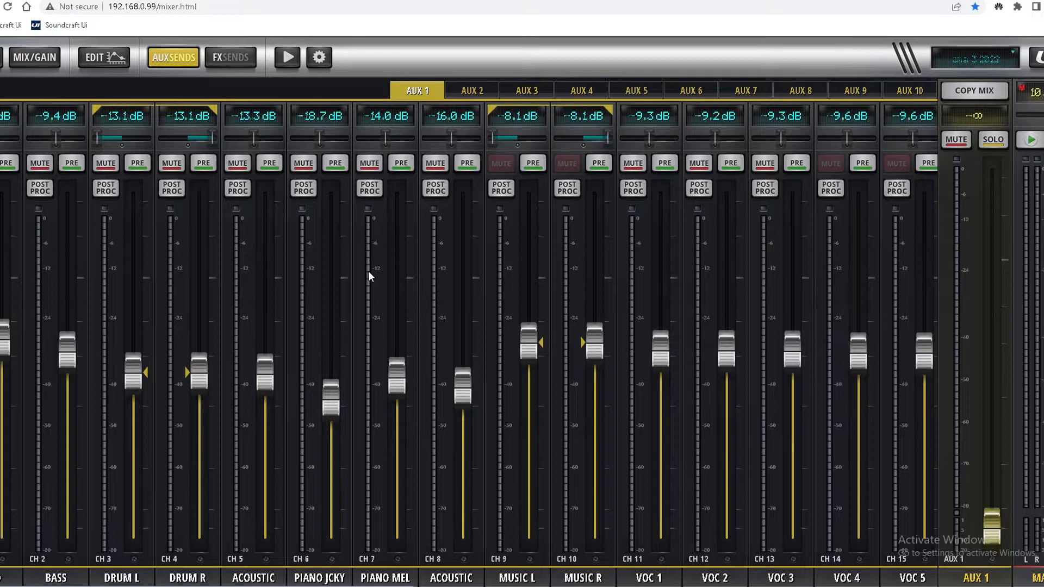
{"action": "mouse_move", "coordinate": [433, 321]}
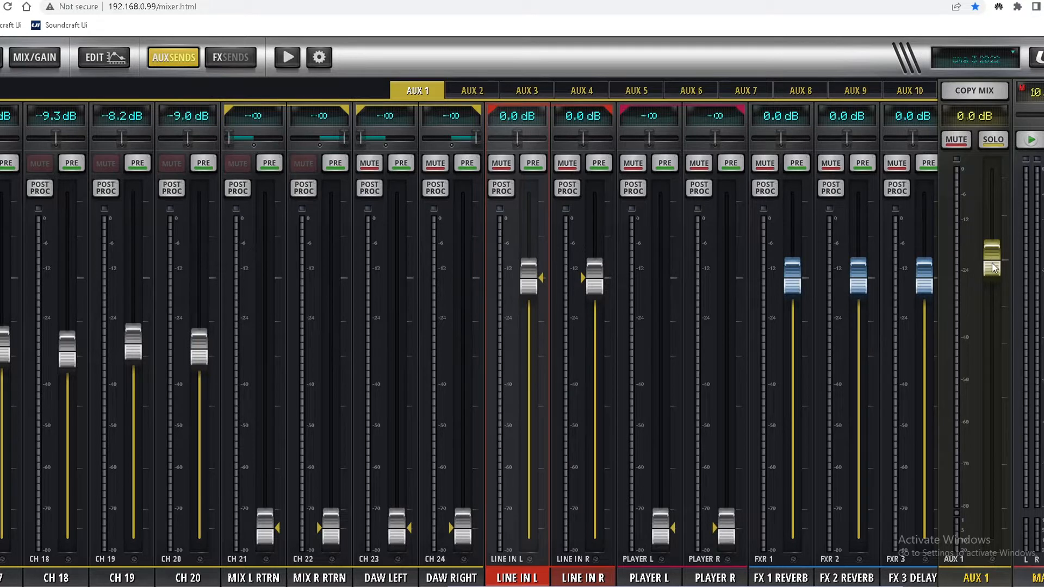
{"action": "mouse_move", "coordinate": [471, 99]}
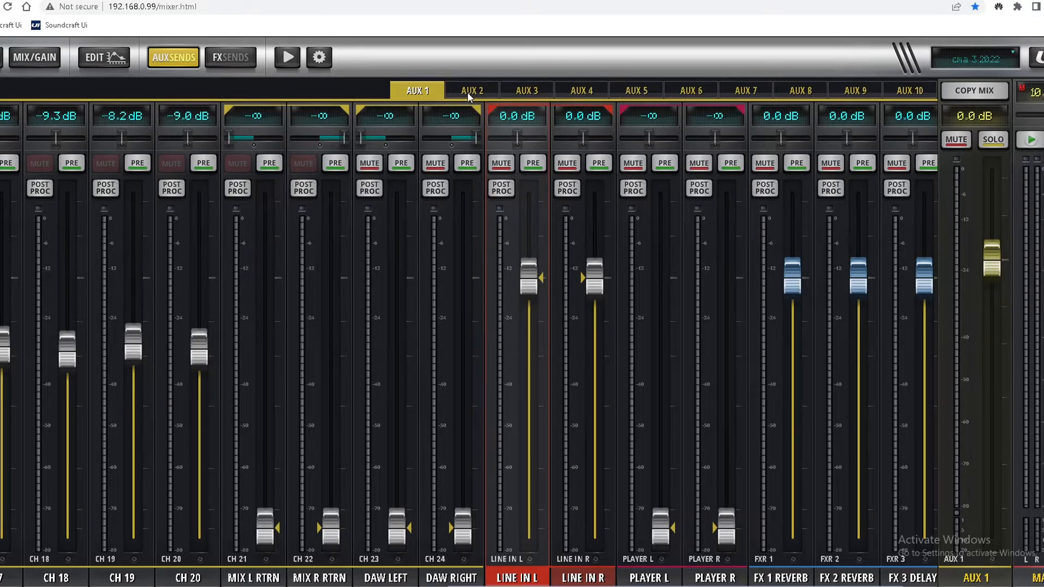
Step: Bring the AUX 2 and AUX 3 mixes to Line In L/R sends and masters near 0 dB
{"action": "left_click", "coordinate": [472, 90]}
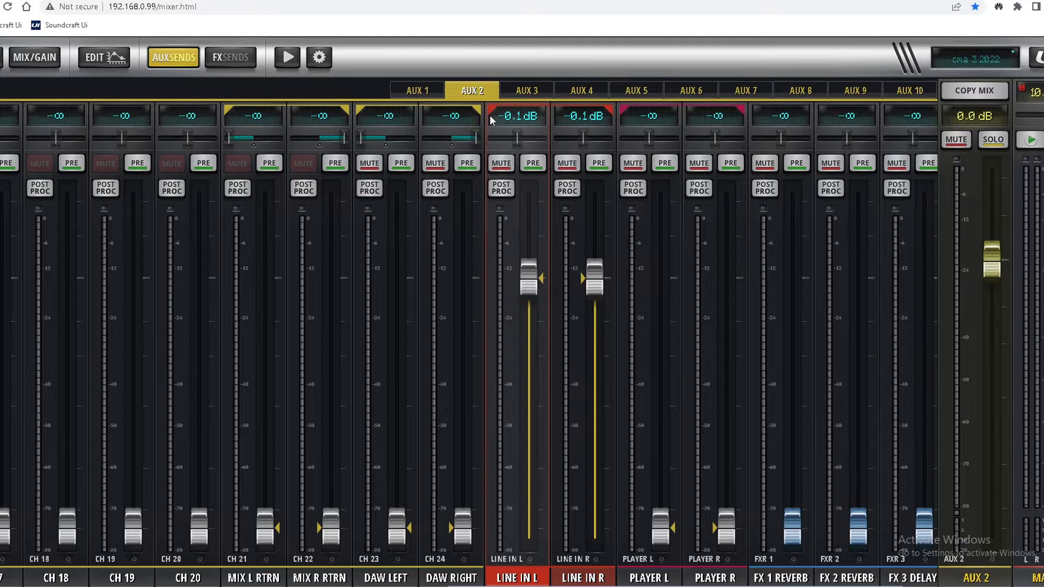
{"action": "mouse_move", "coordinate": [531, 93]}
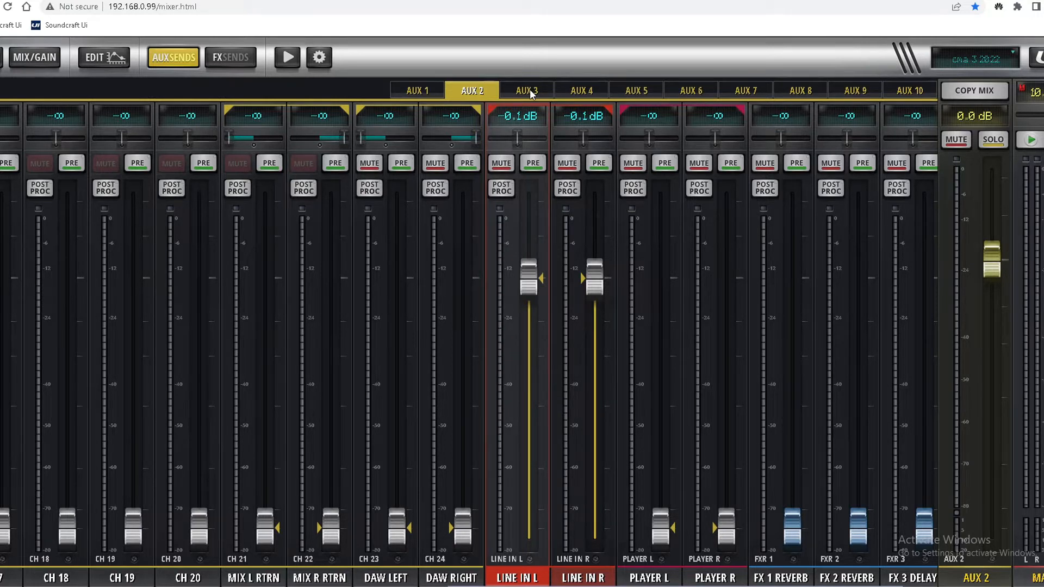
{"action": "left_click", "coordinate": [526, 90]}
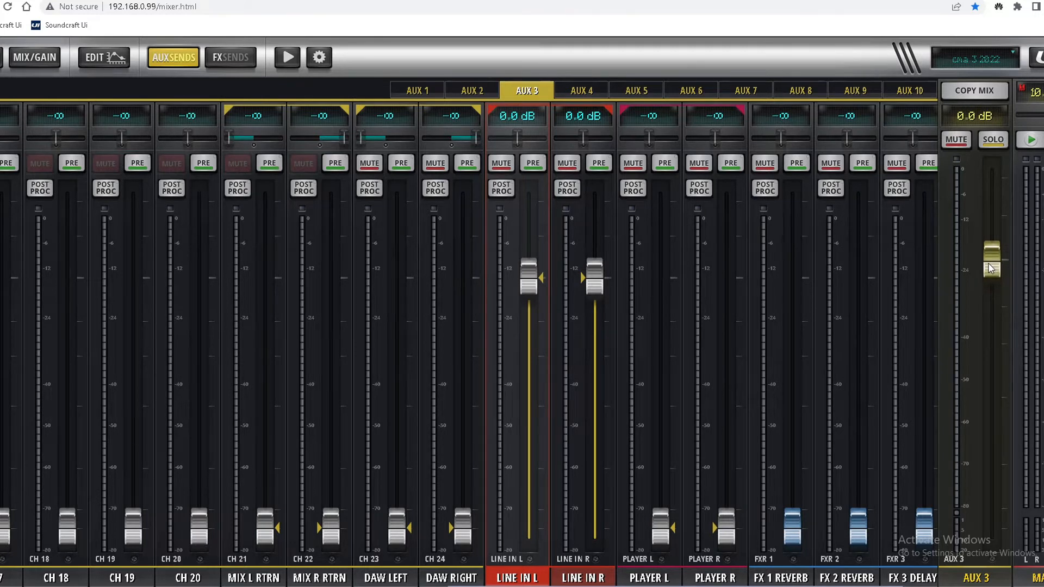
{"action": "mouse_move", "coordinate": [578, 115]}
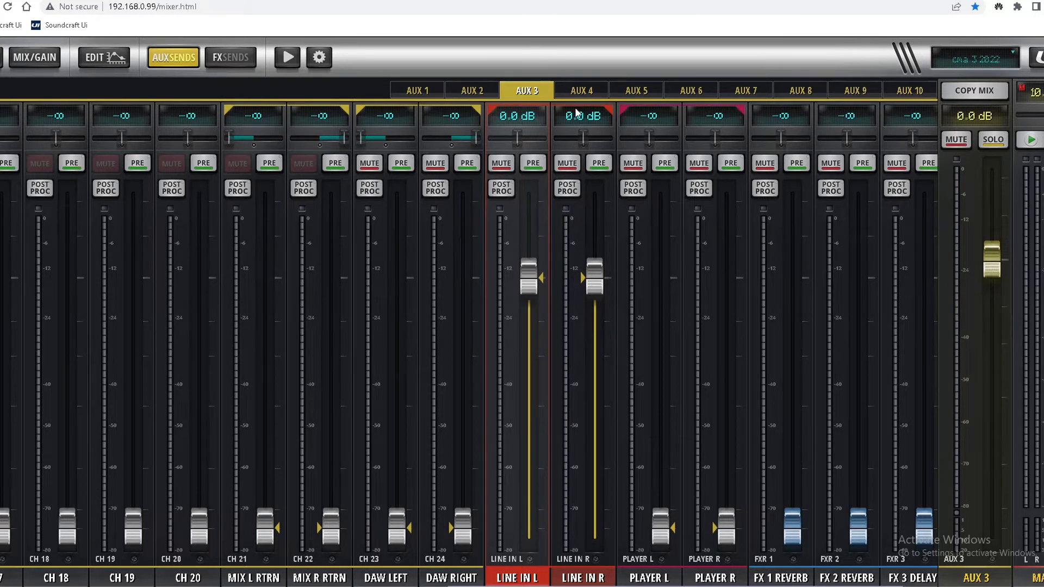
Step: Give the AUX 4 and AUX 5 mixes 0 dB Line In L/R sends and 0 dB masters
{"action": "left_click", "coordinate": [581, 90]}
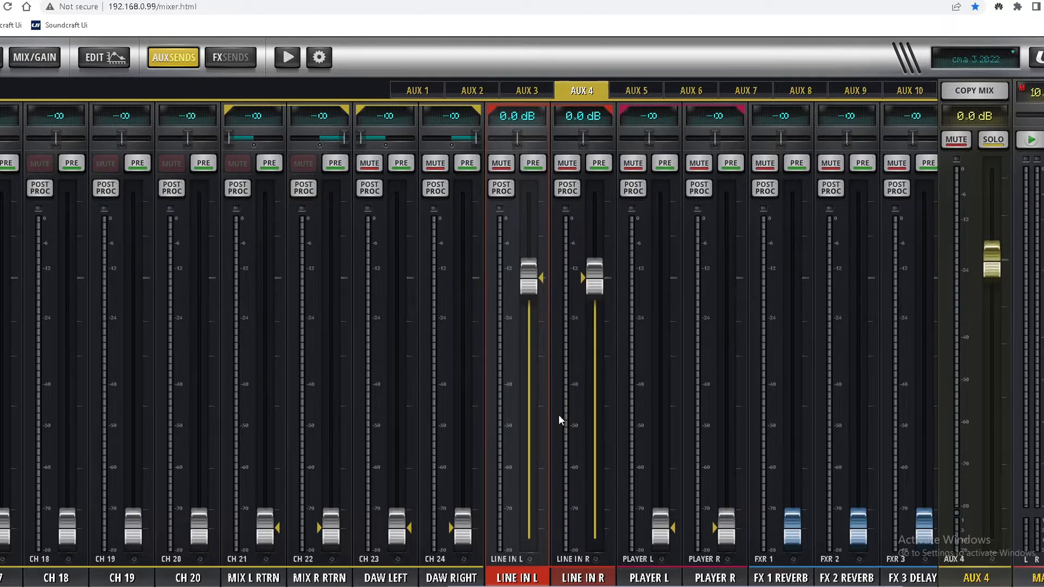
{"action": "left_click", "coordinate": [635, 90]}
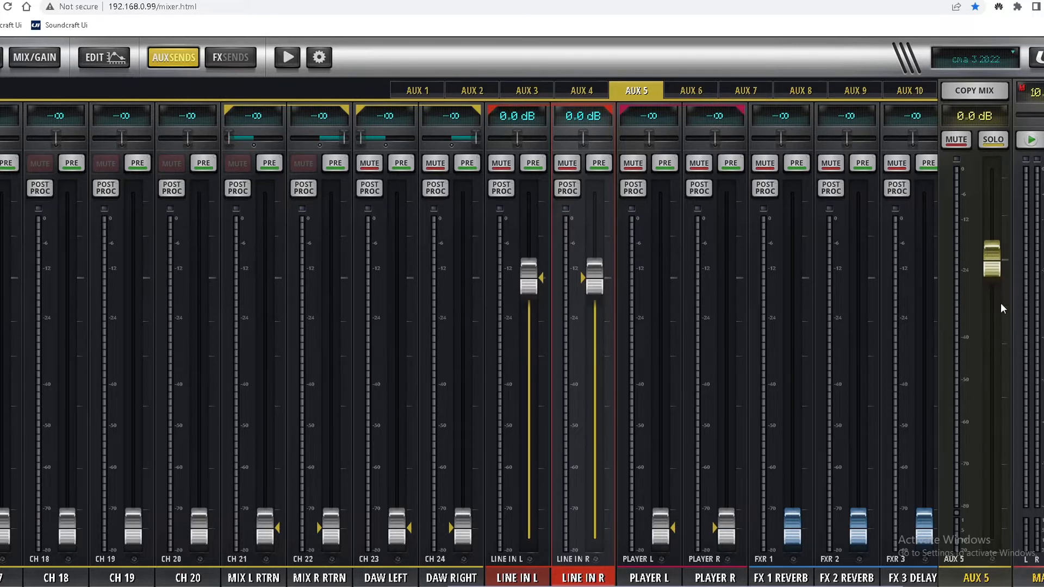
{"action": "mouse_move", "coordinate": [675, 162]}
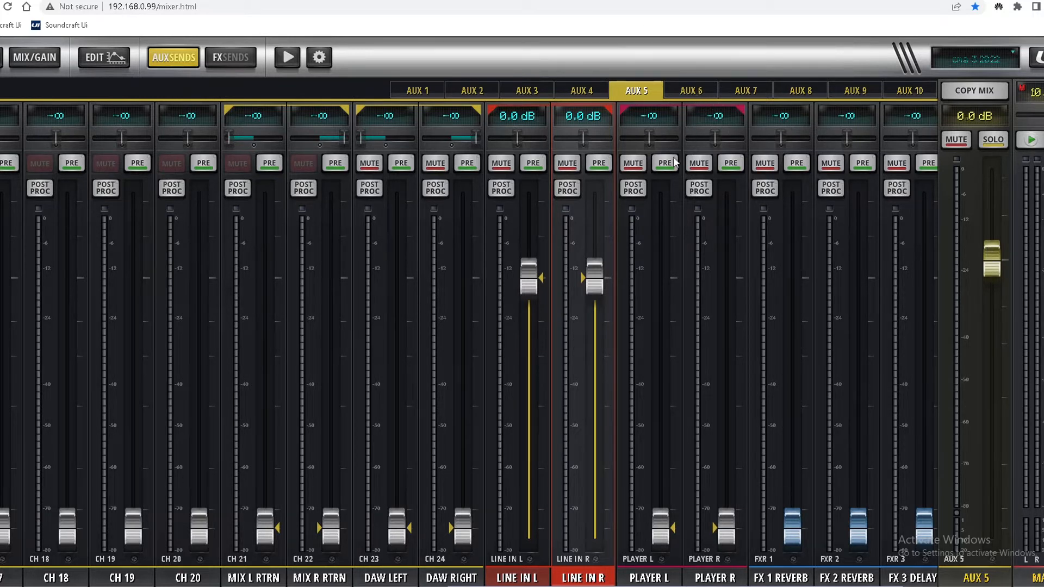
Step: Give the AUX 6 and AUX 7 mixes 0 dB Line In L/R sends and 0 dB masters
{"action": "left_click", "coordinate": [690, 90]}
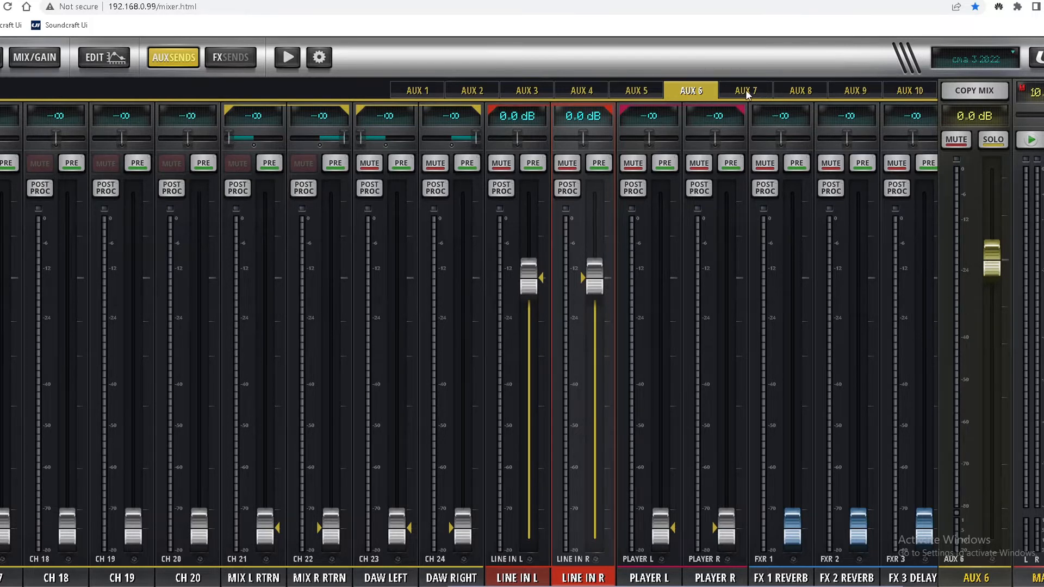
{"action": "left_click", "coordinate": [745, 89]}
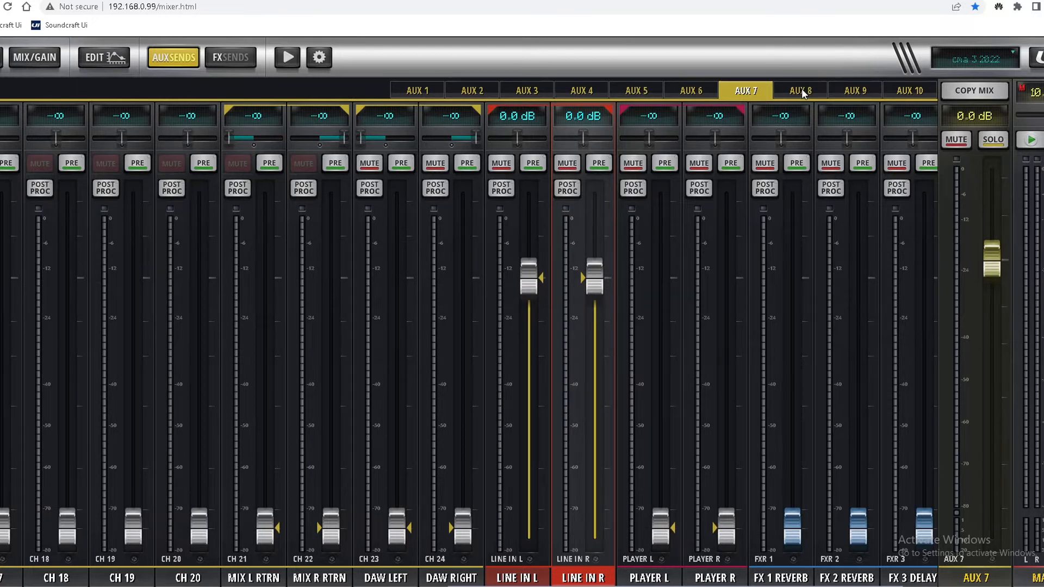
Step: Bring the AUX 8 mix to 0.0 dB Line In L/R sends and 0.0 dB master
{"action": "left_click", "coordinate": [800, 90]}
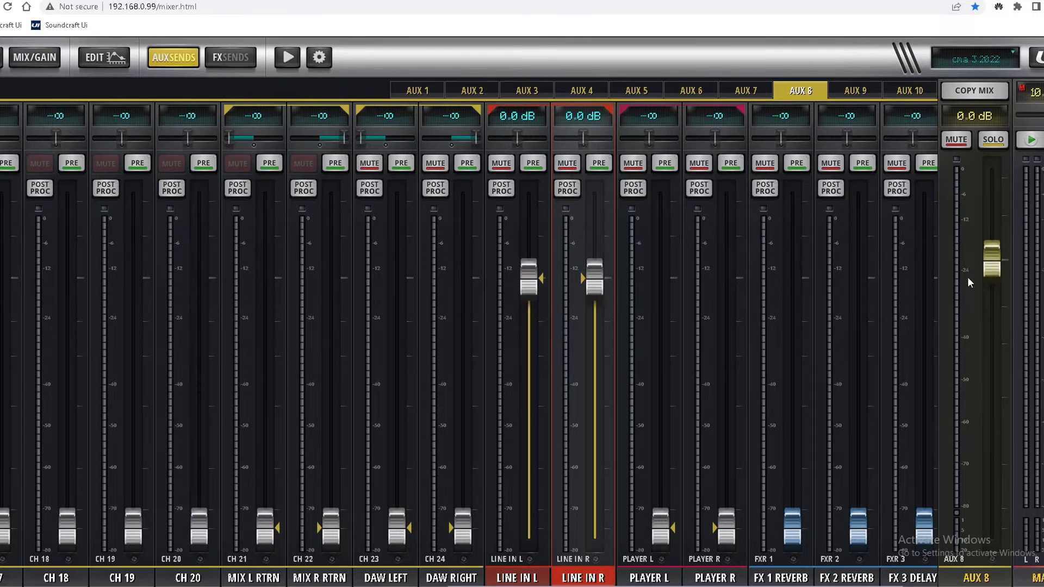
{"action": "mouse_move", "coordinate": [835, 472]}
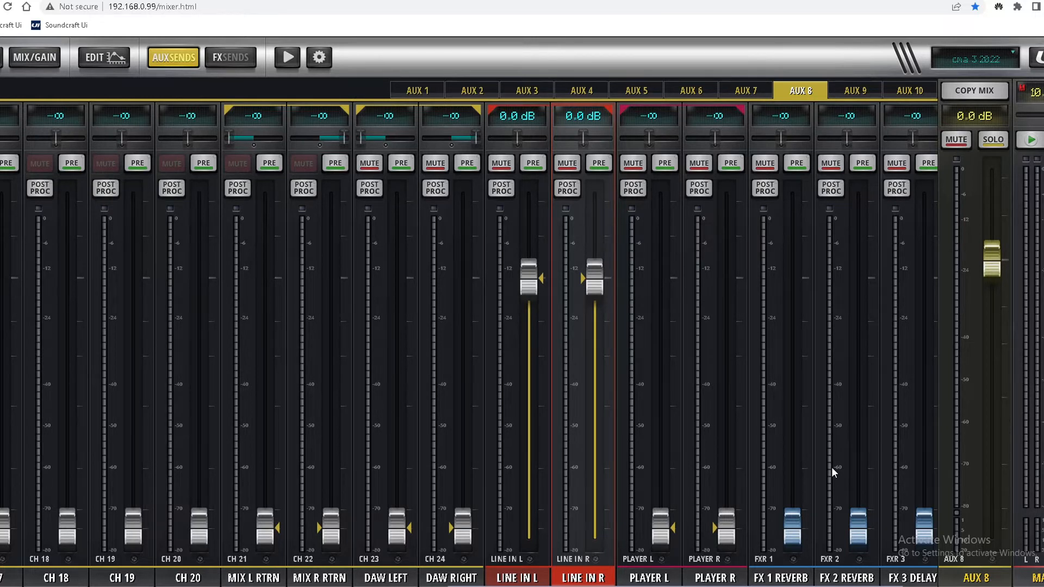
{"action": "mouse_move", "coordinate": [804, 471]}
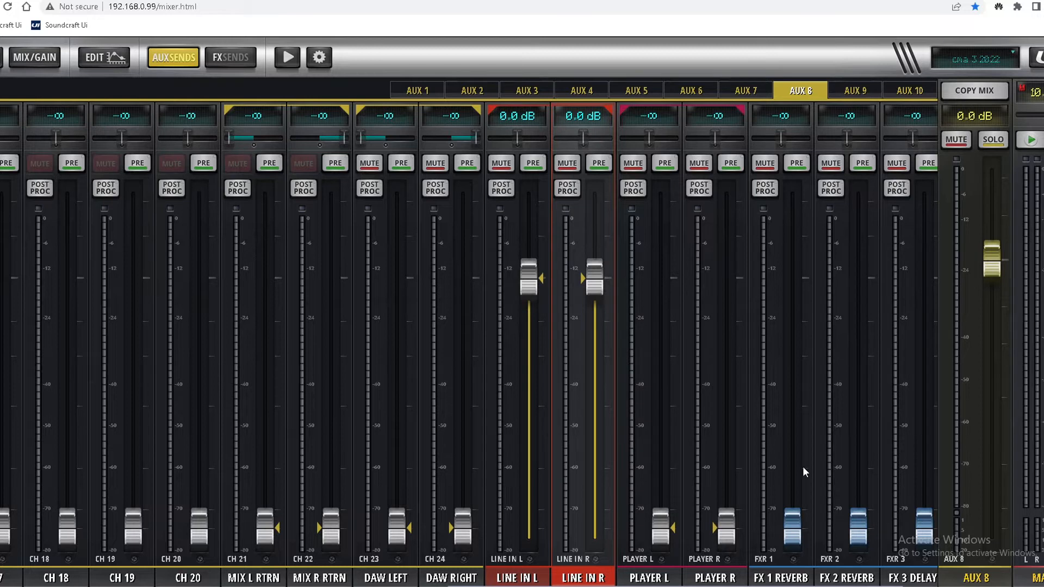